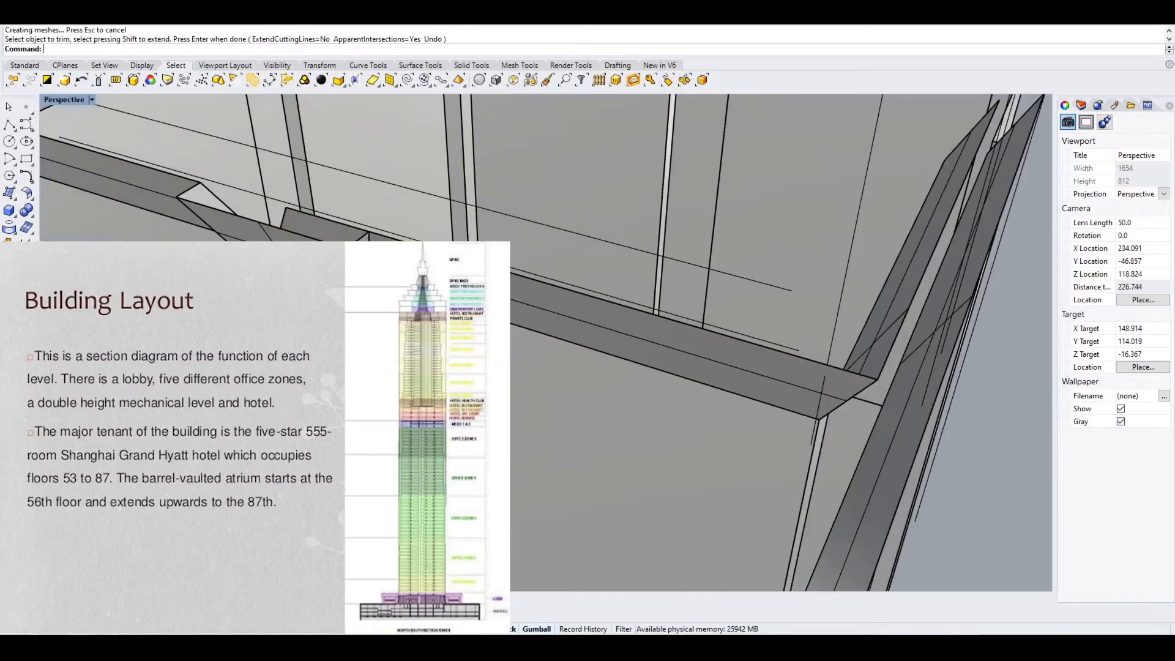
Select the overlapping core wall portion to trim it away at the corner
click(597, 386)
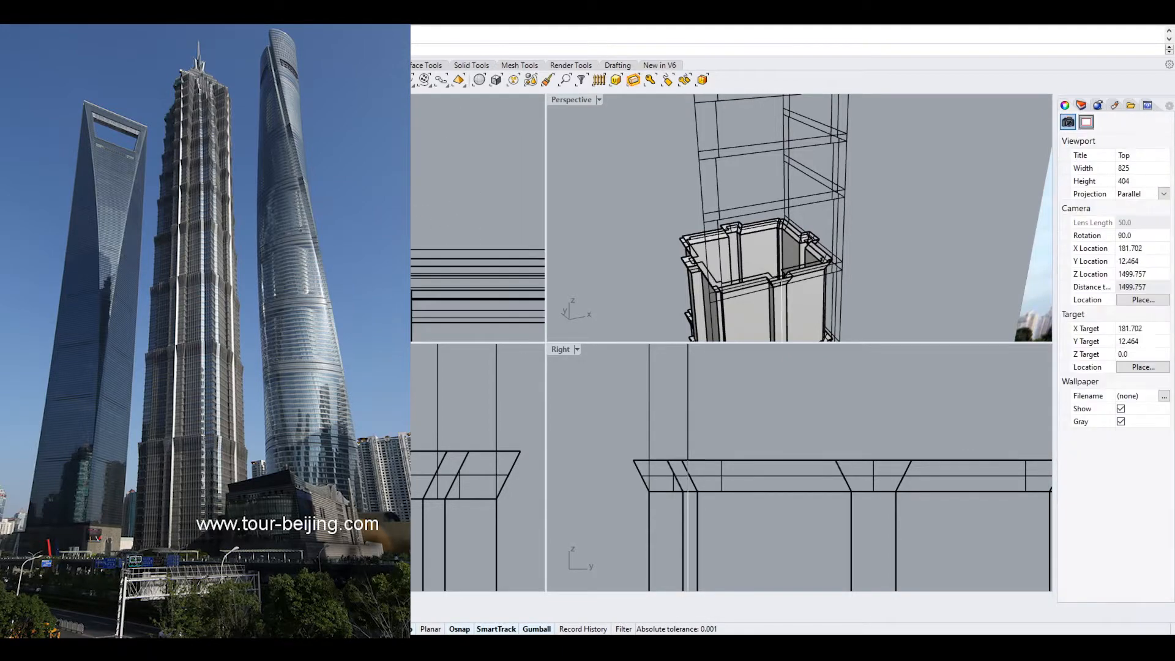
click(764, 255)
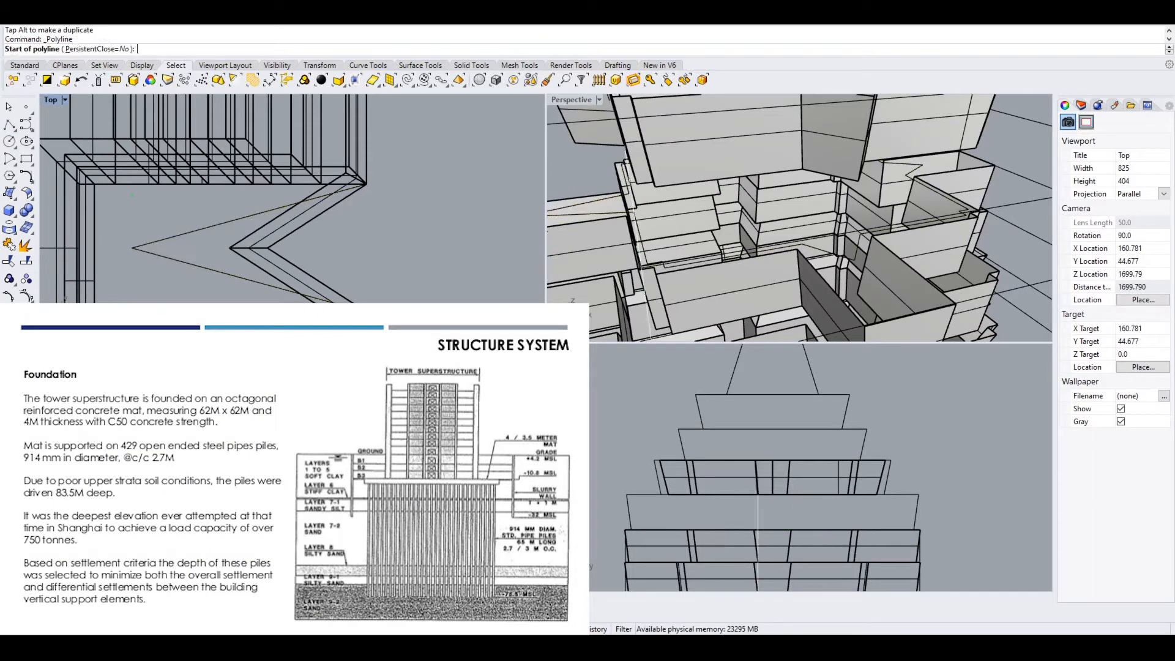
Delete the stray trimmed wall panel jutting out between the stepped tiers
click(154, 250)
text(M)
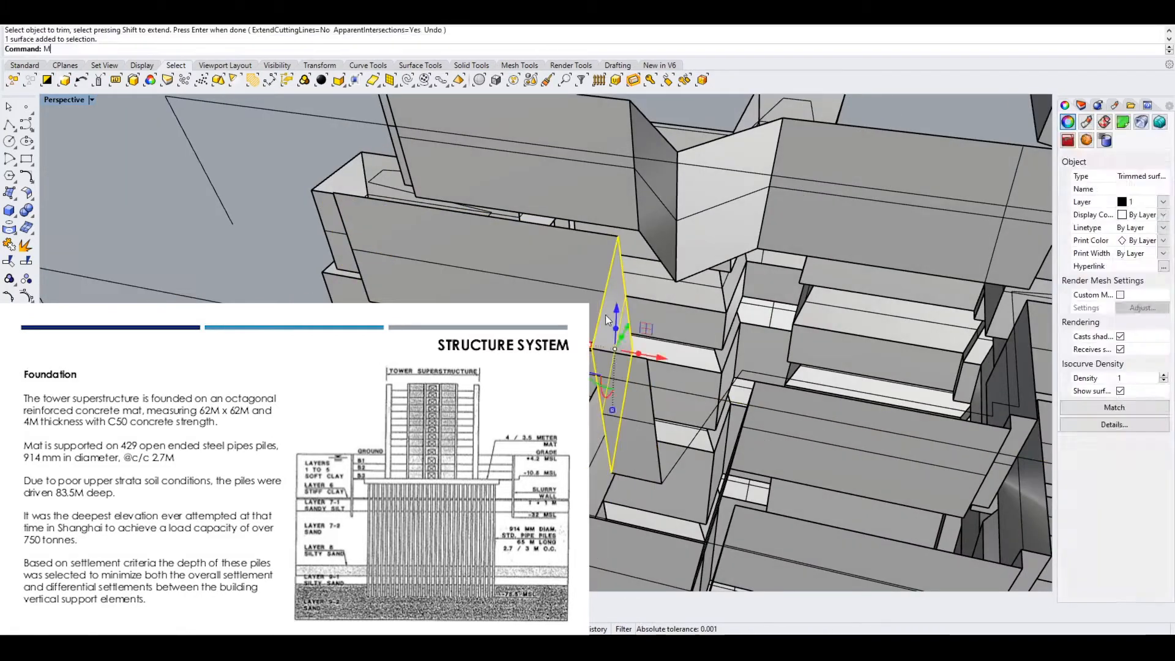
key(Delete)
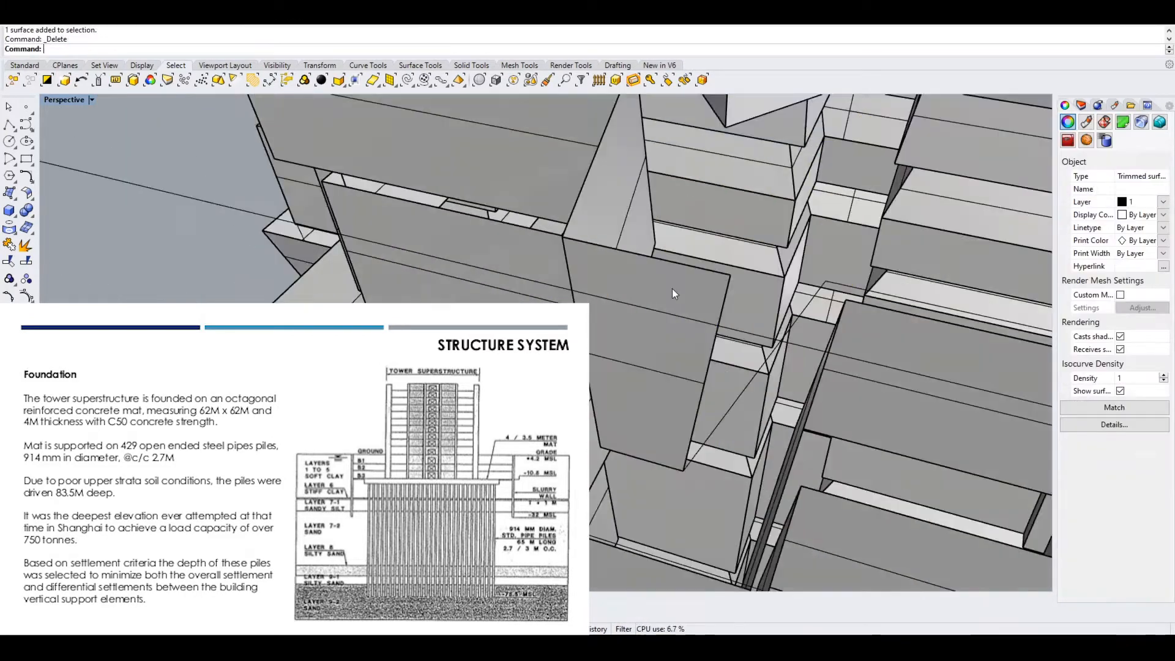